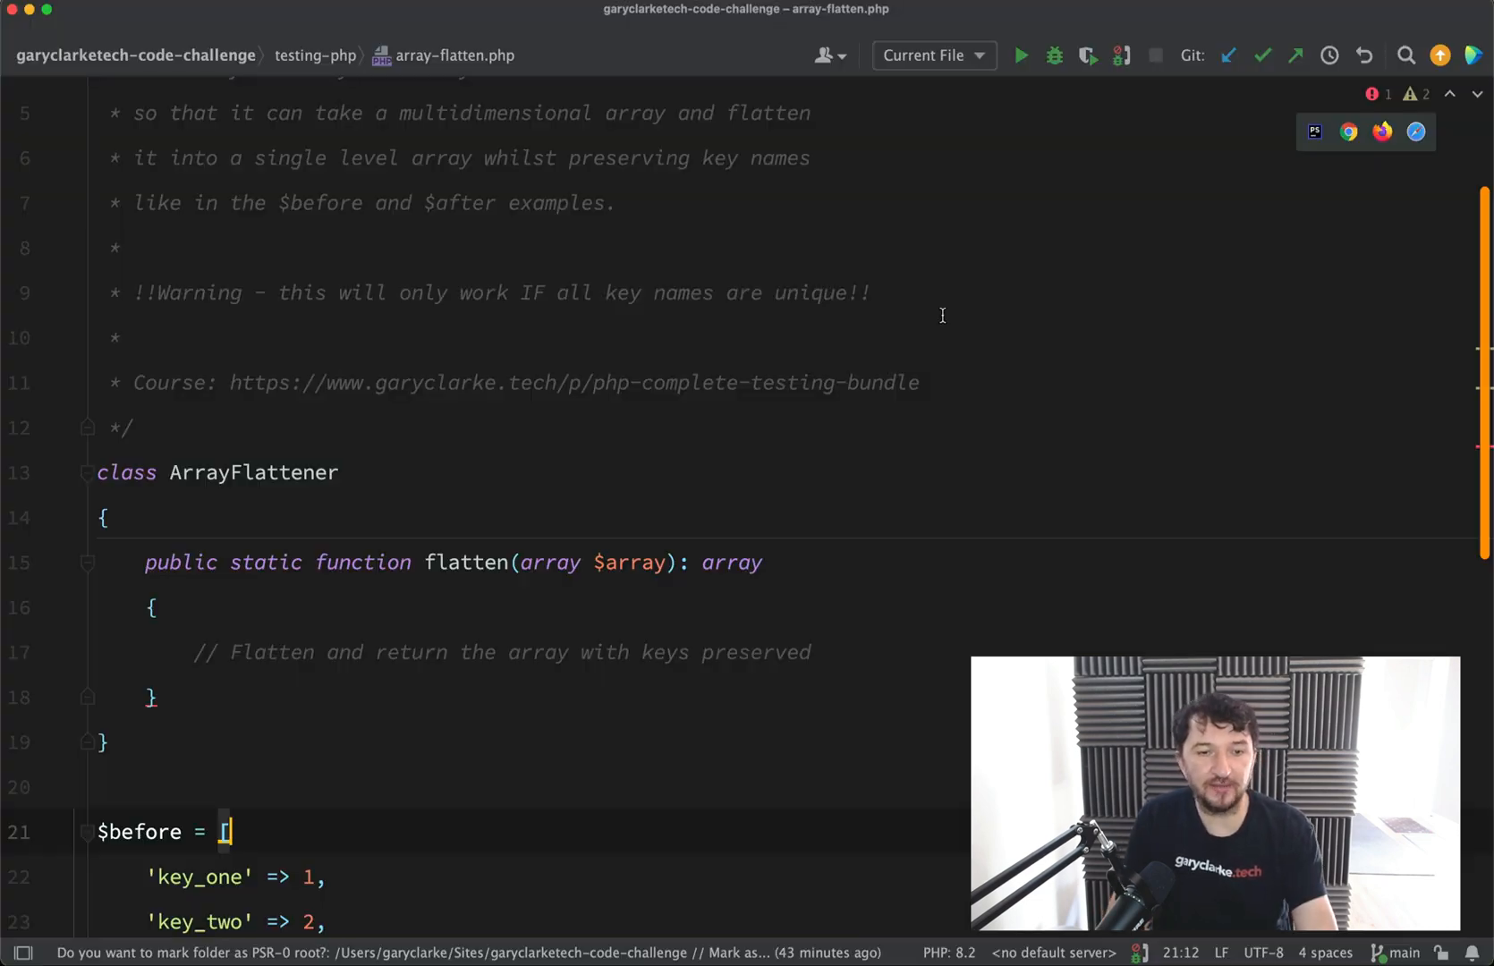
Make flatten() return iterator_to_array over a RecursiveIteratorIterator wrapping RecursiveArrayIterator($array)
scroll("down", 3)
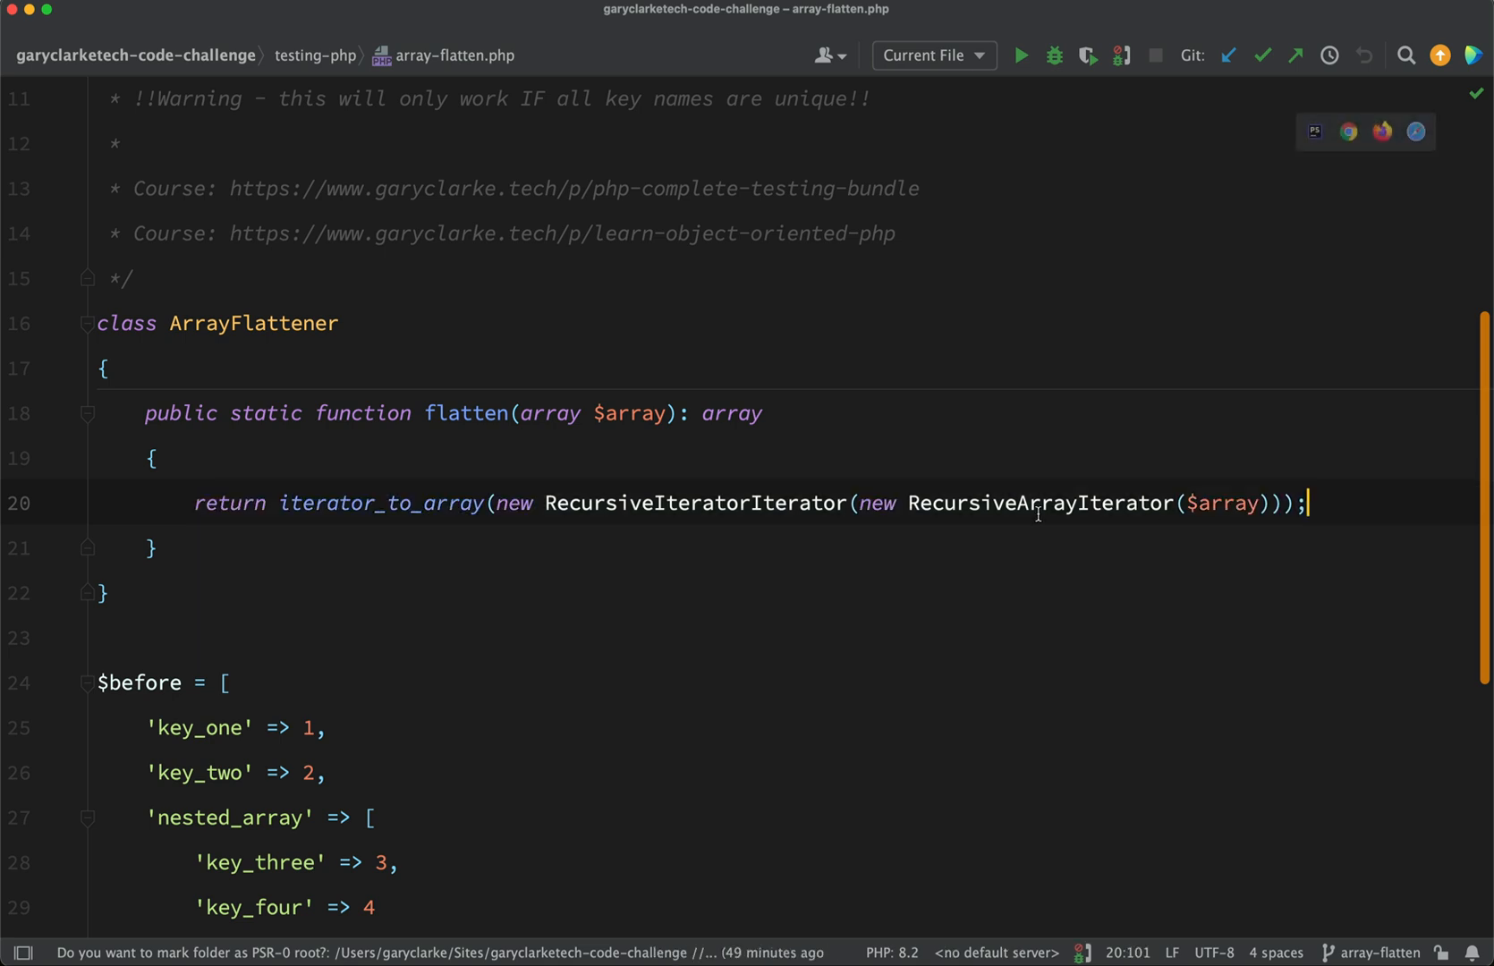
Look up the RecursiveIteratorIterator constructor's SPL stub, showing LEAVES_ONLY as the default mode
double_click(695, 504)
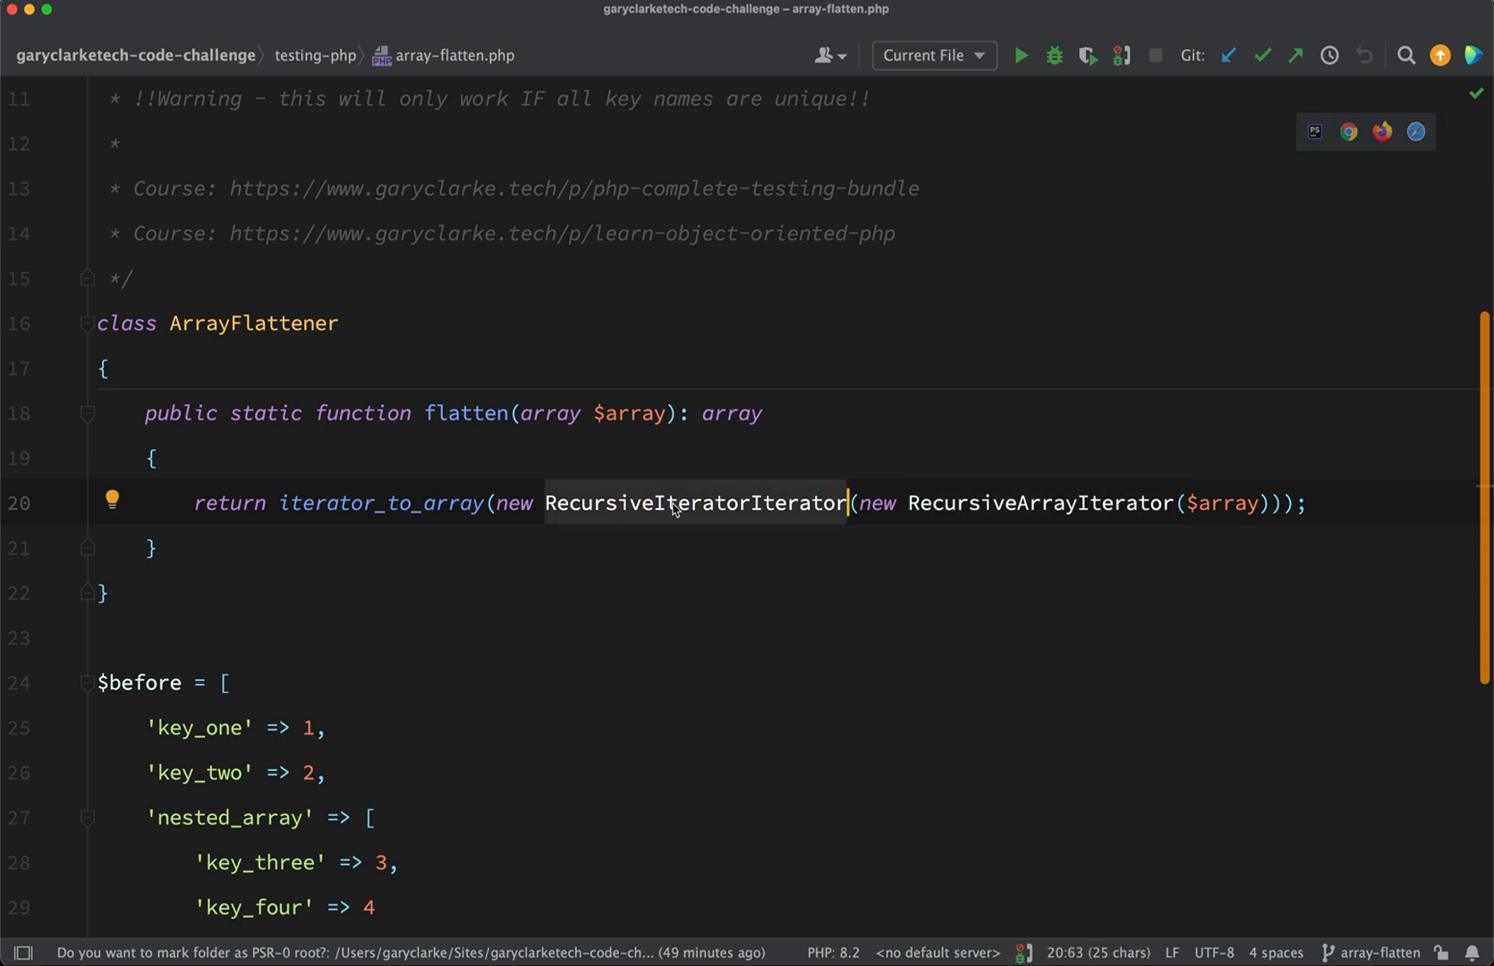
mouse_move(475, 503)
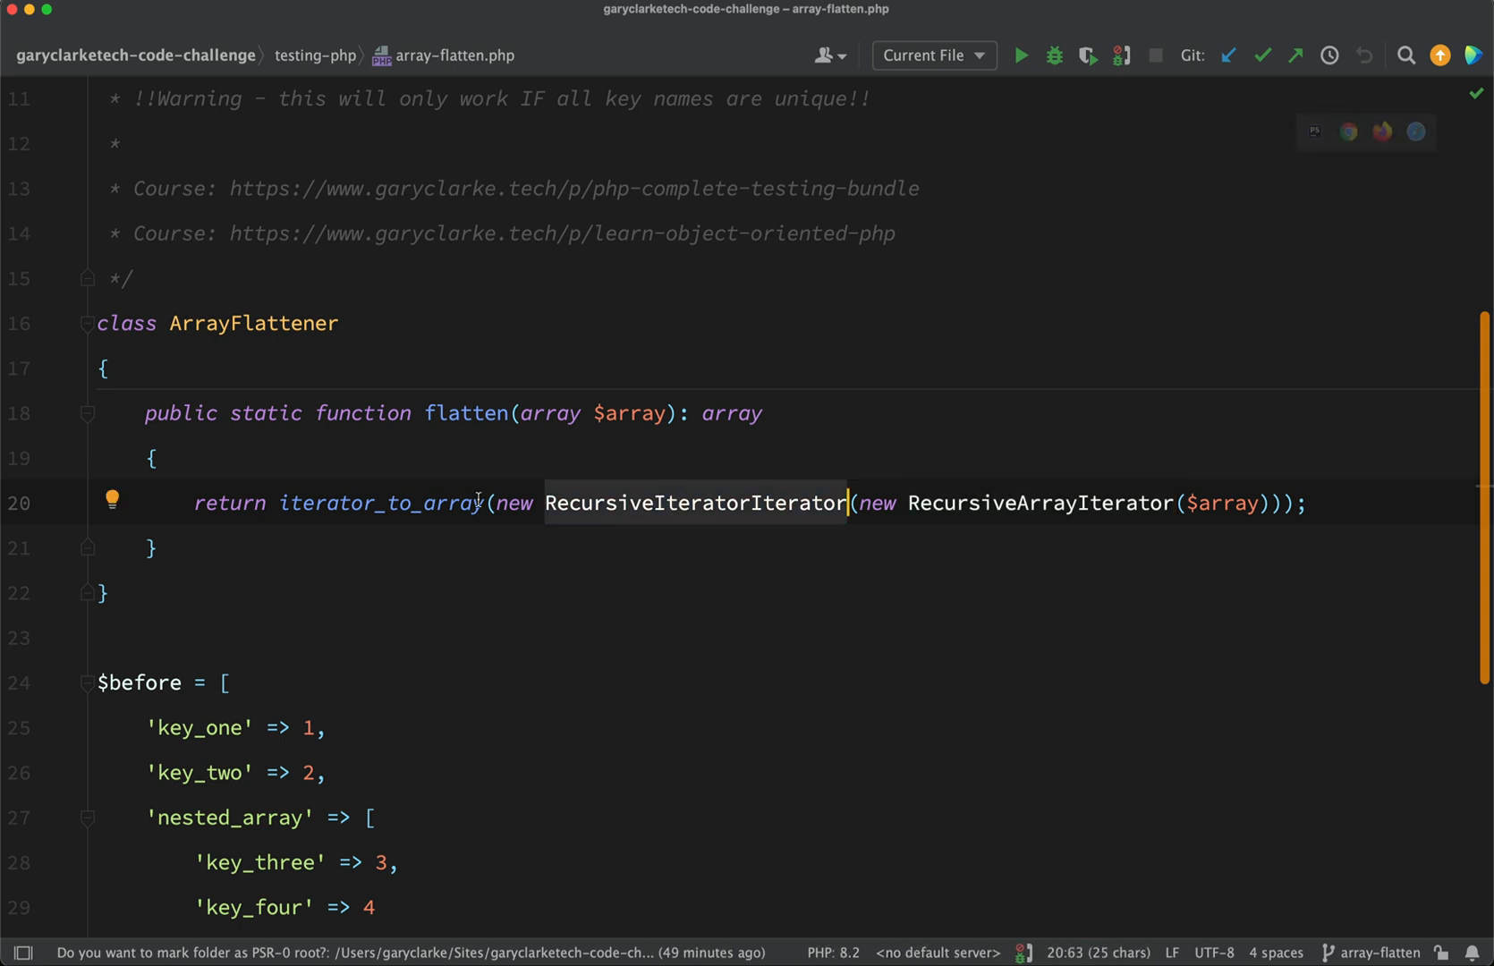
double_click(381, 503)
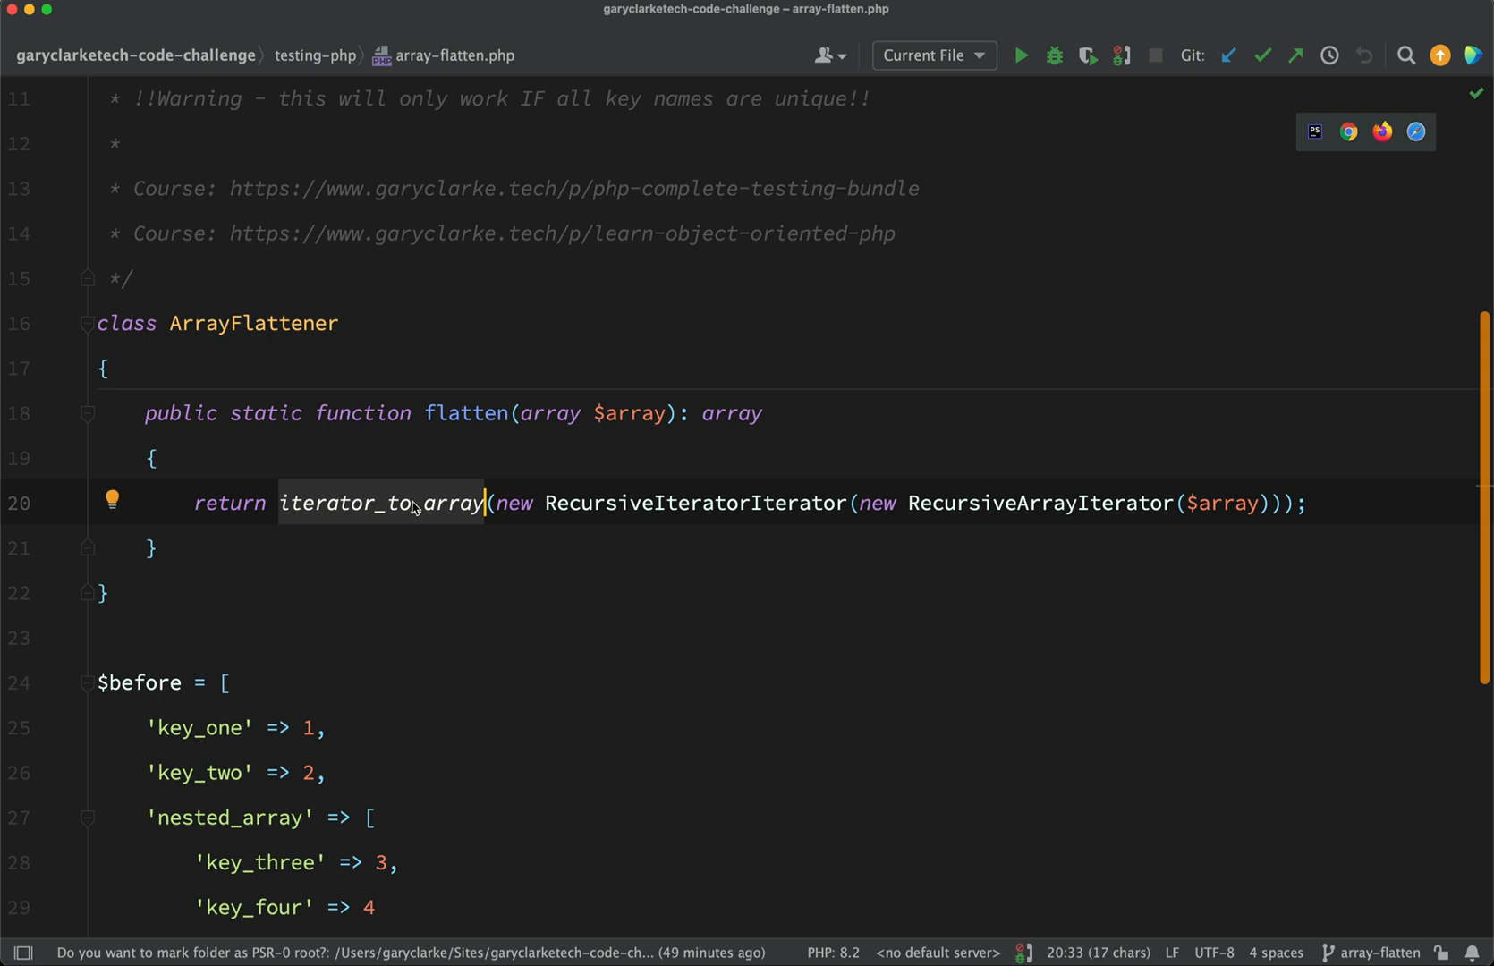
double_click(696, 503)
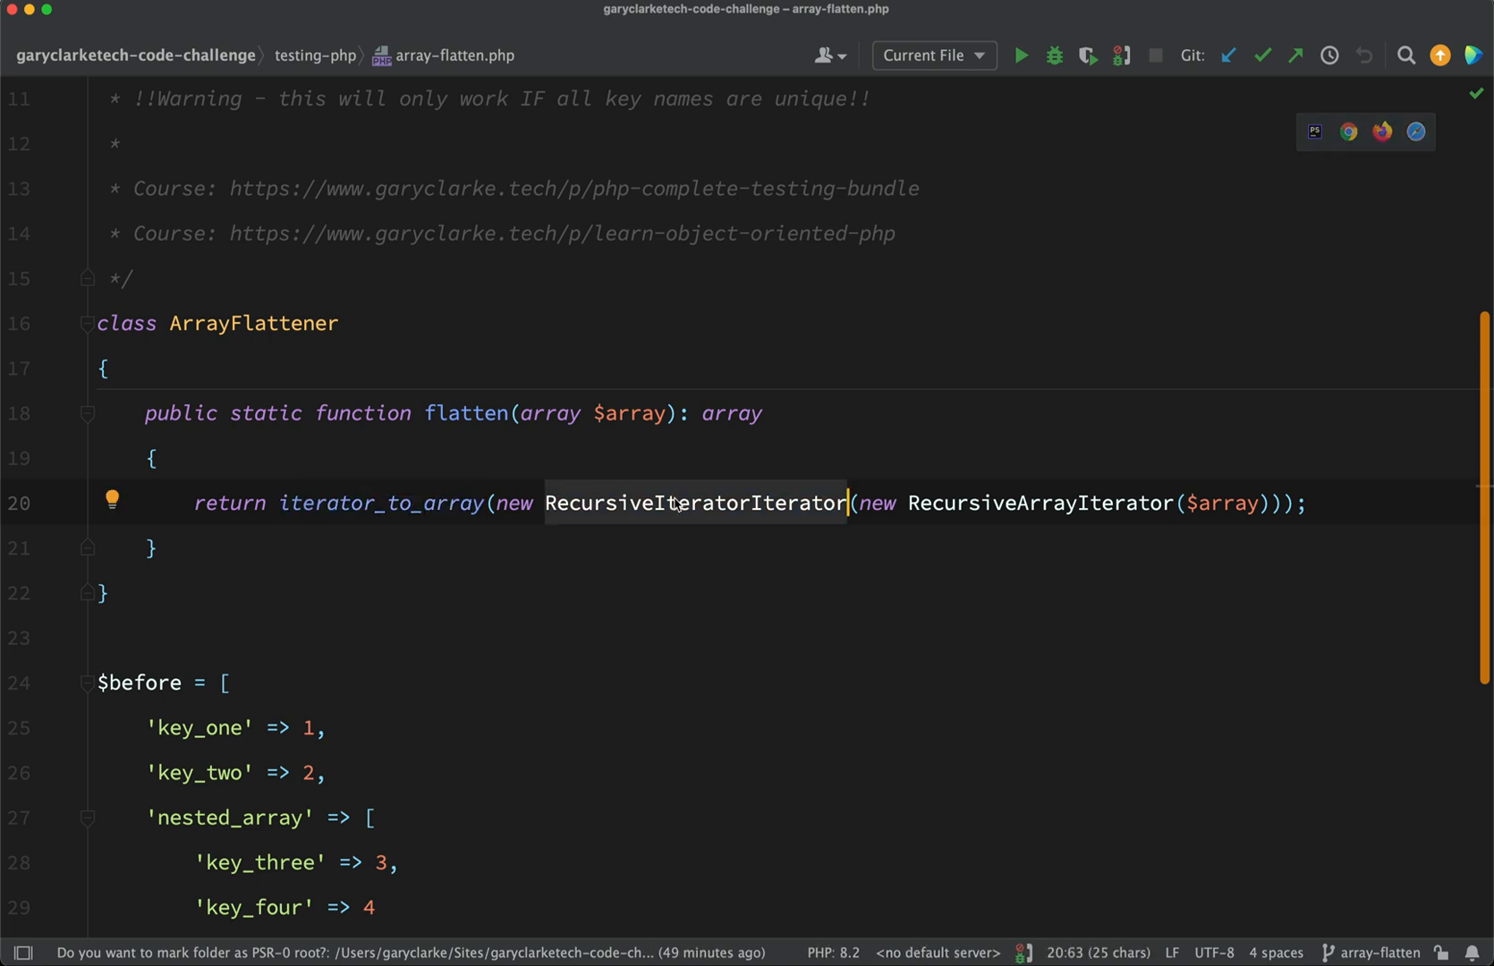
double_click(382, 502)
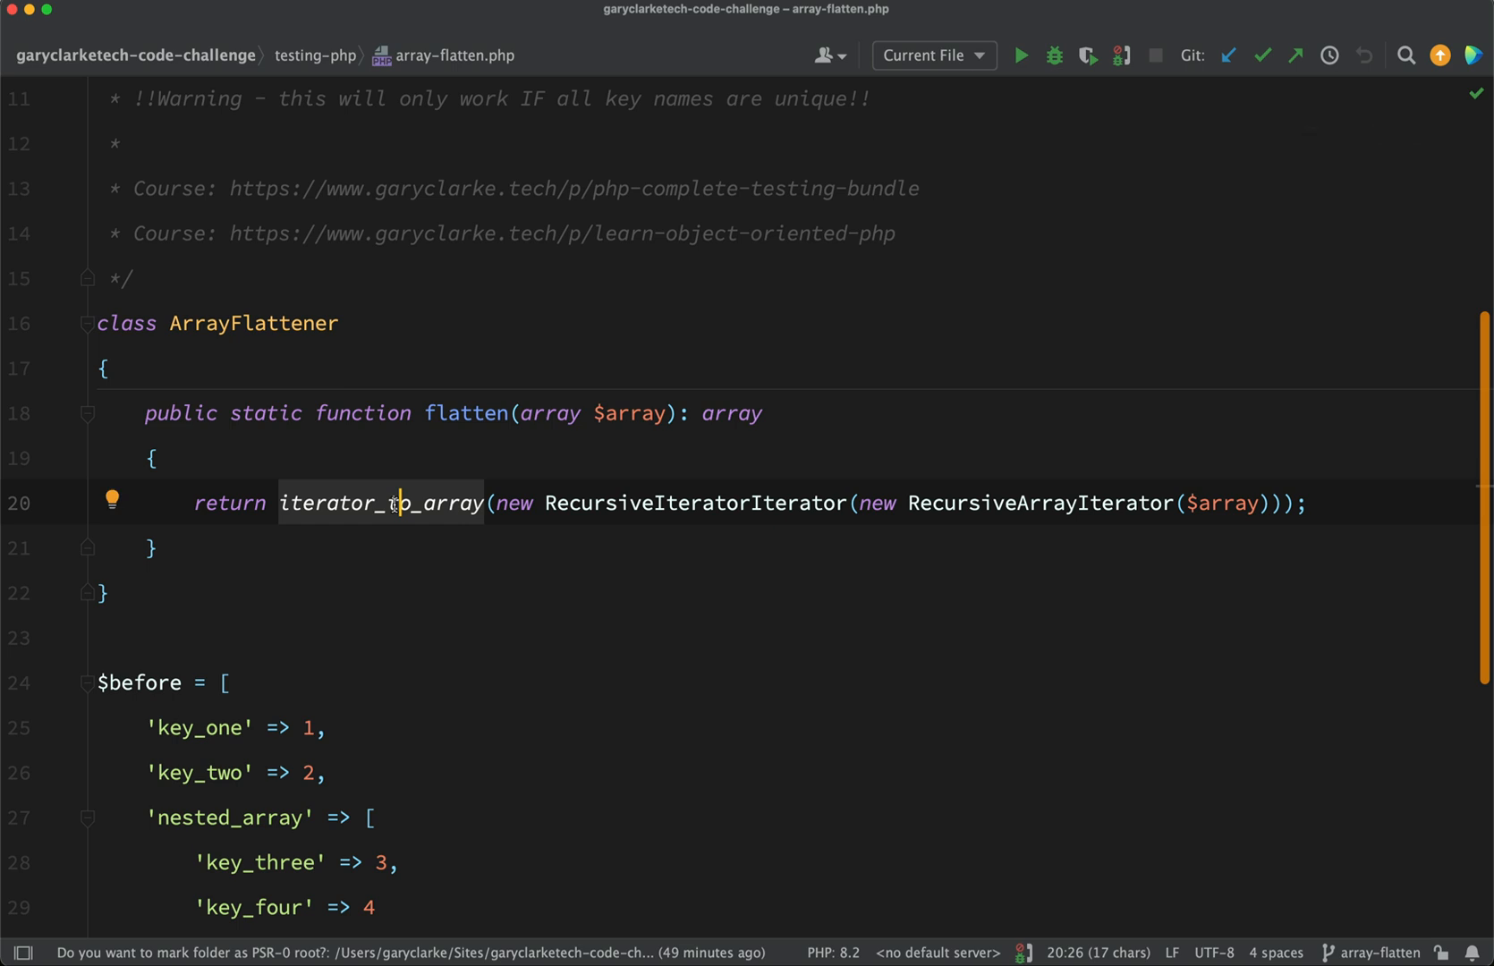
double_click(675, 503)
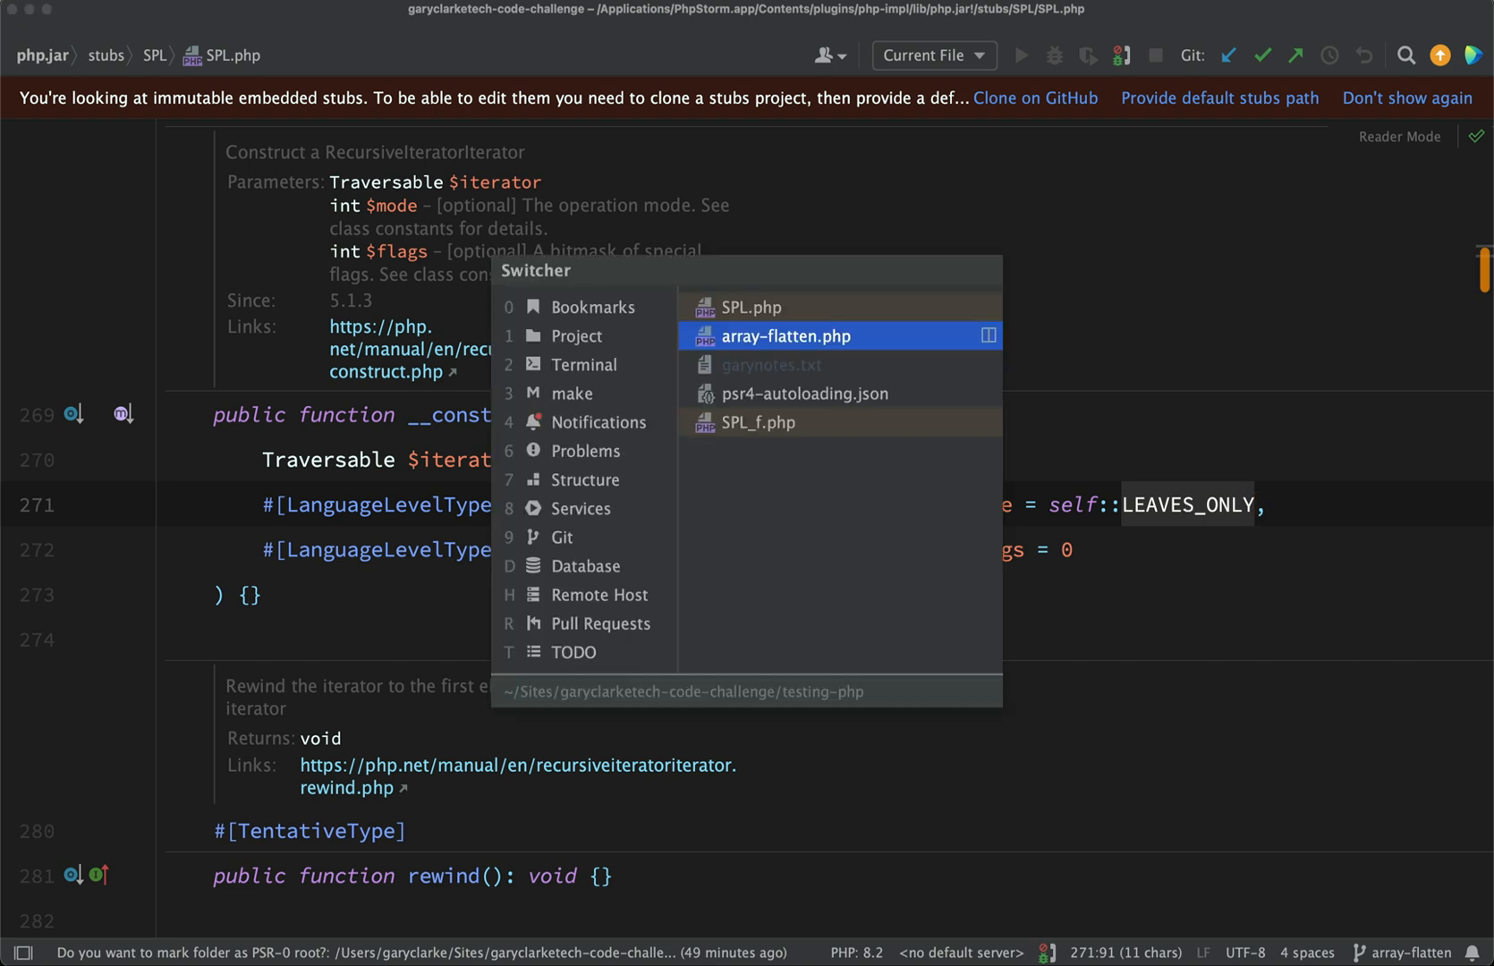
Switch back to array-flatten.php and scroll to the flatten method
left_click(785, 336)
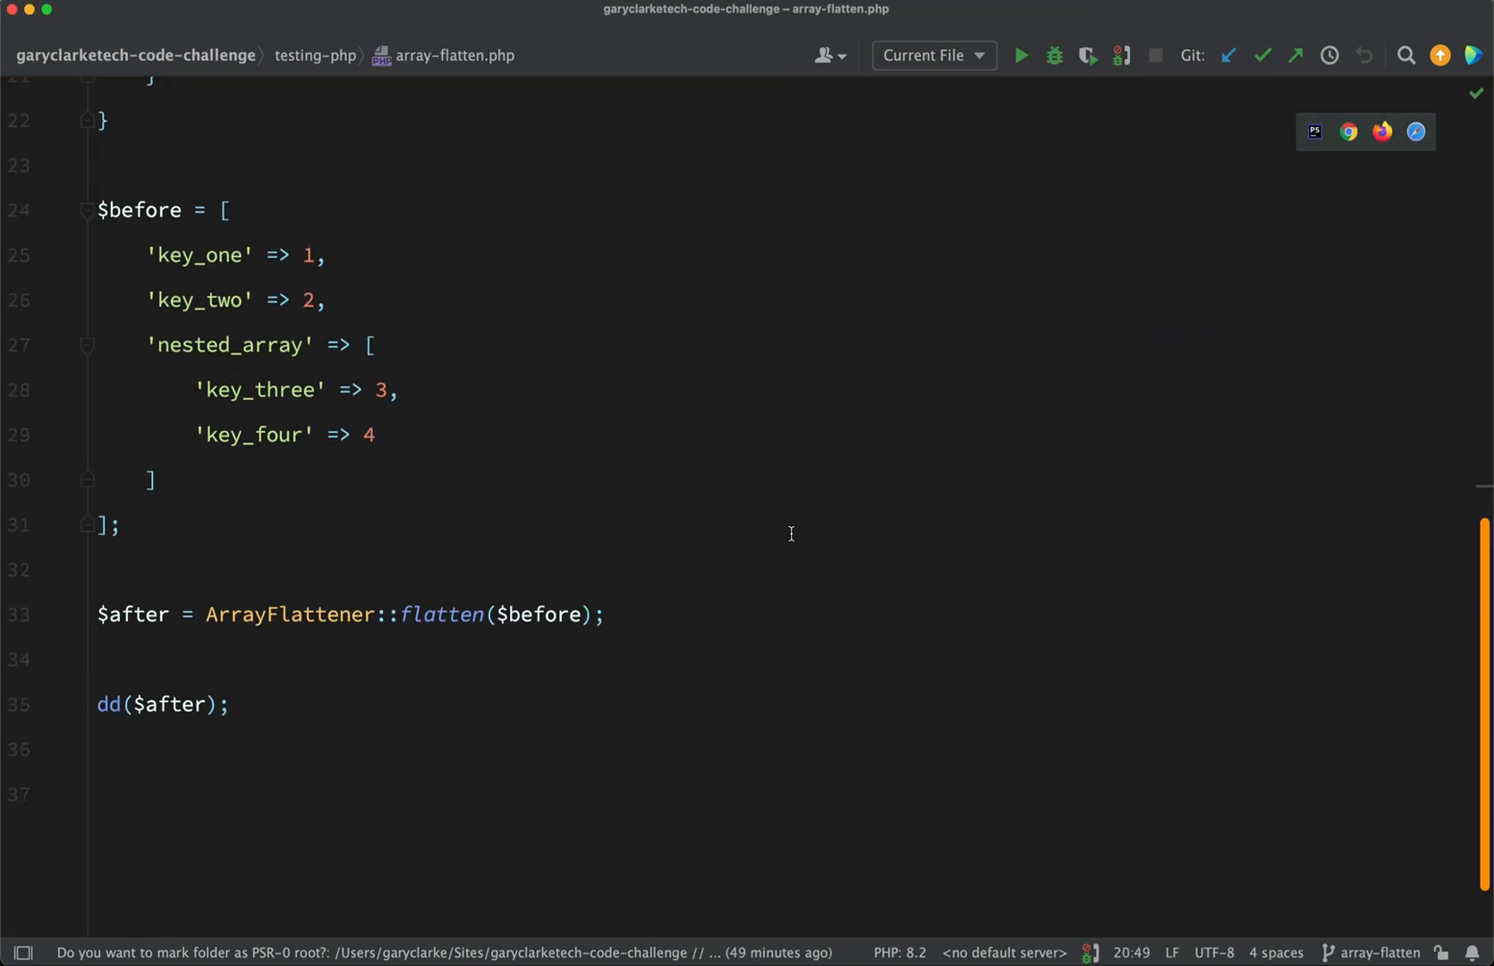
mouse_move(209, 255)
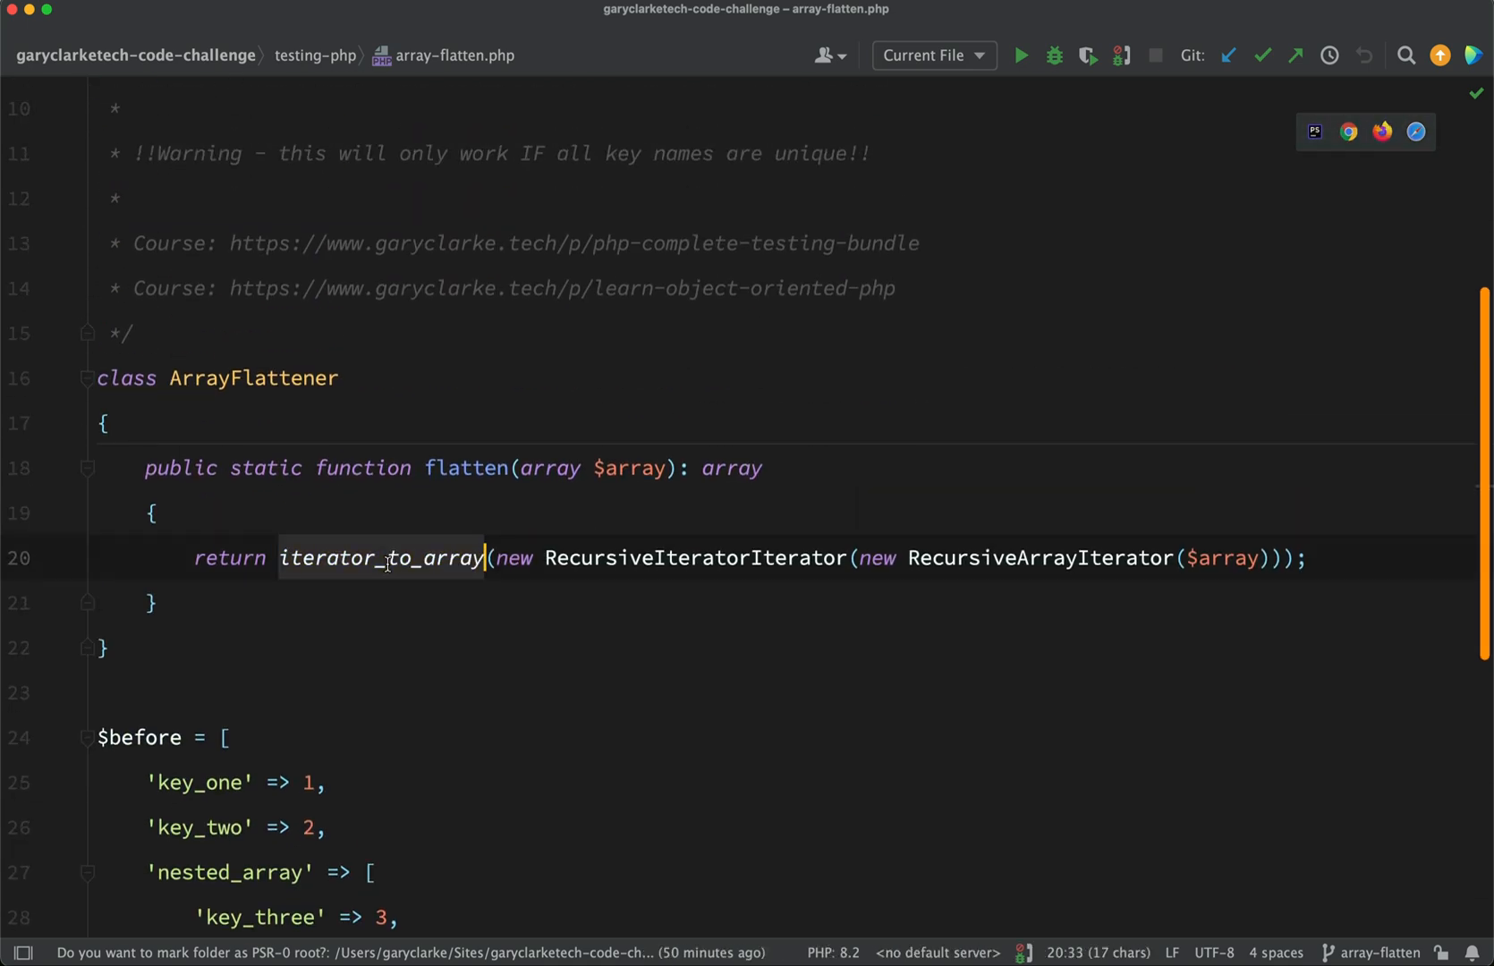
scroll("down", 3)
type("php")
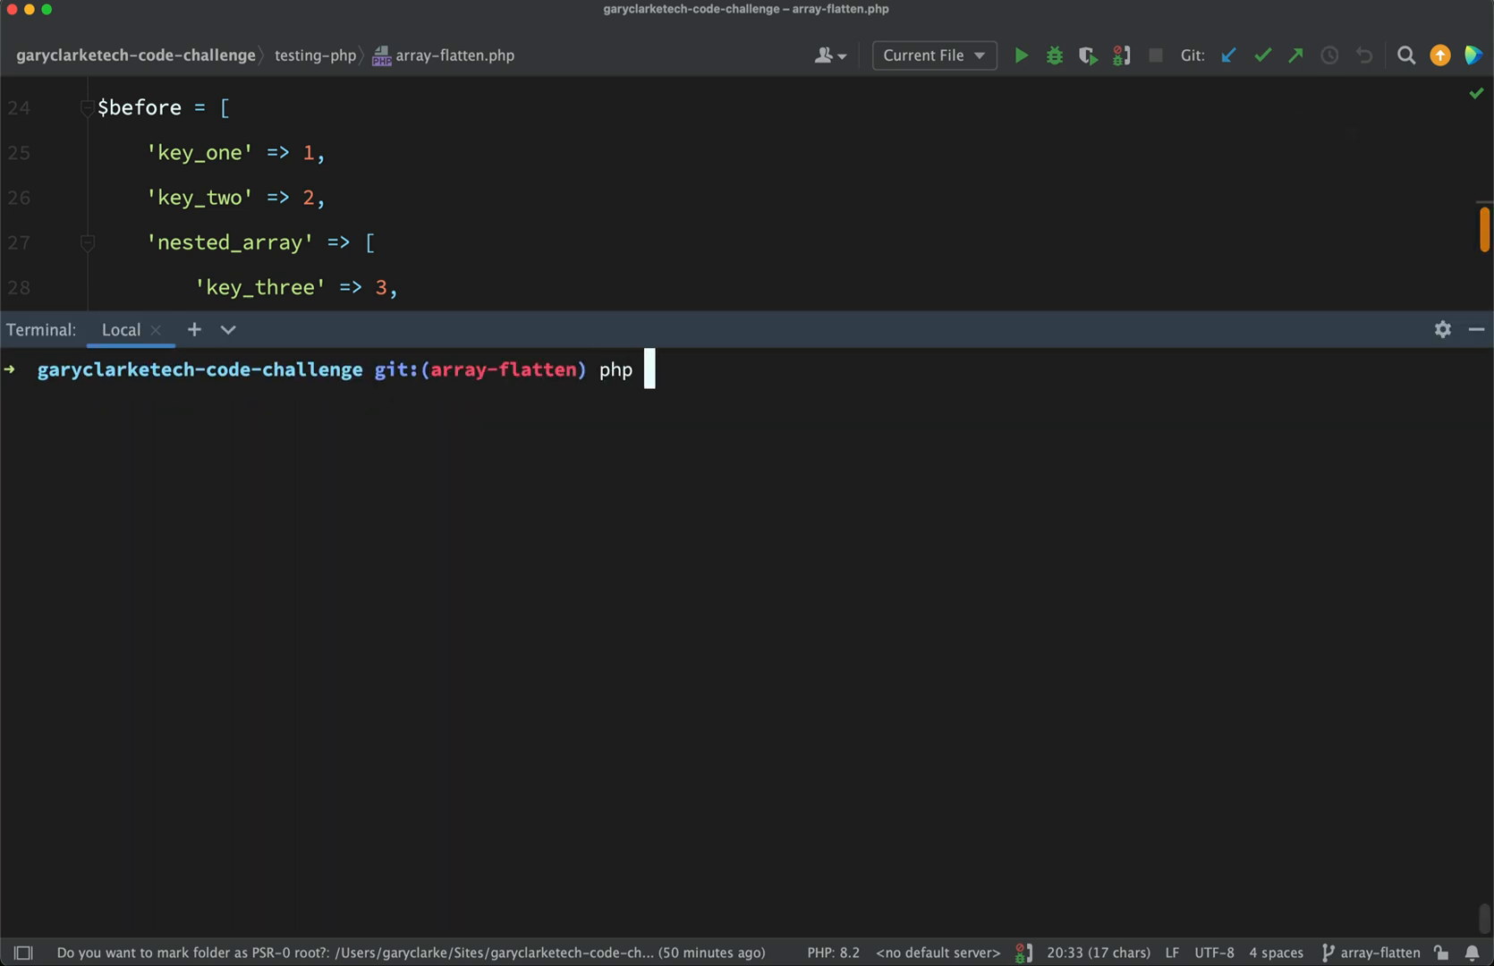
Run php testing-php/array-flatten.php in the terminal to print key_one through key_four
type("testing-php/array-flatten.php")
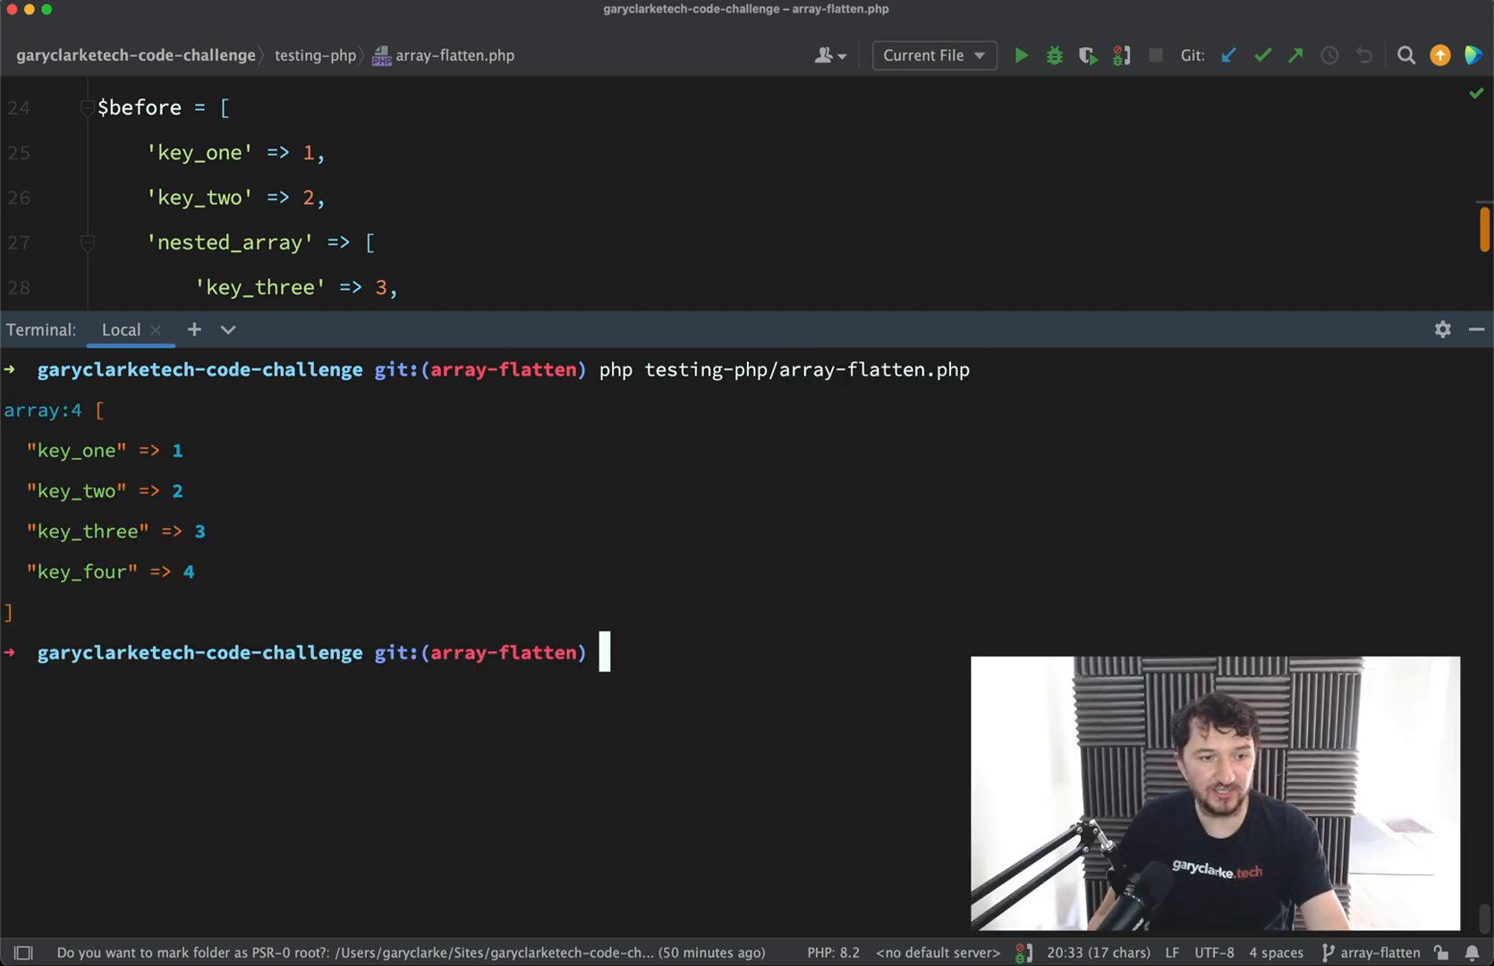
mouse_move(216, 463)
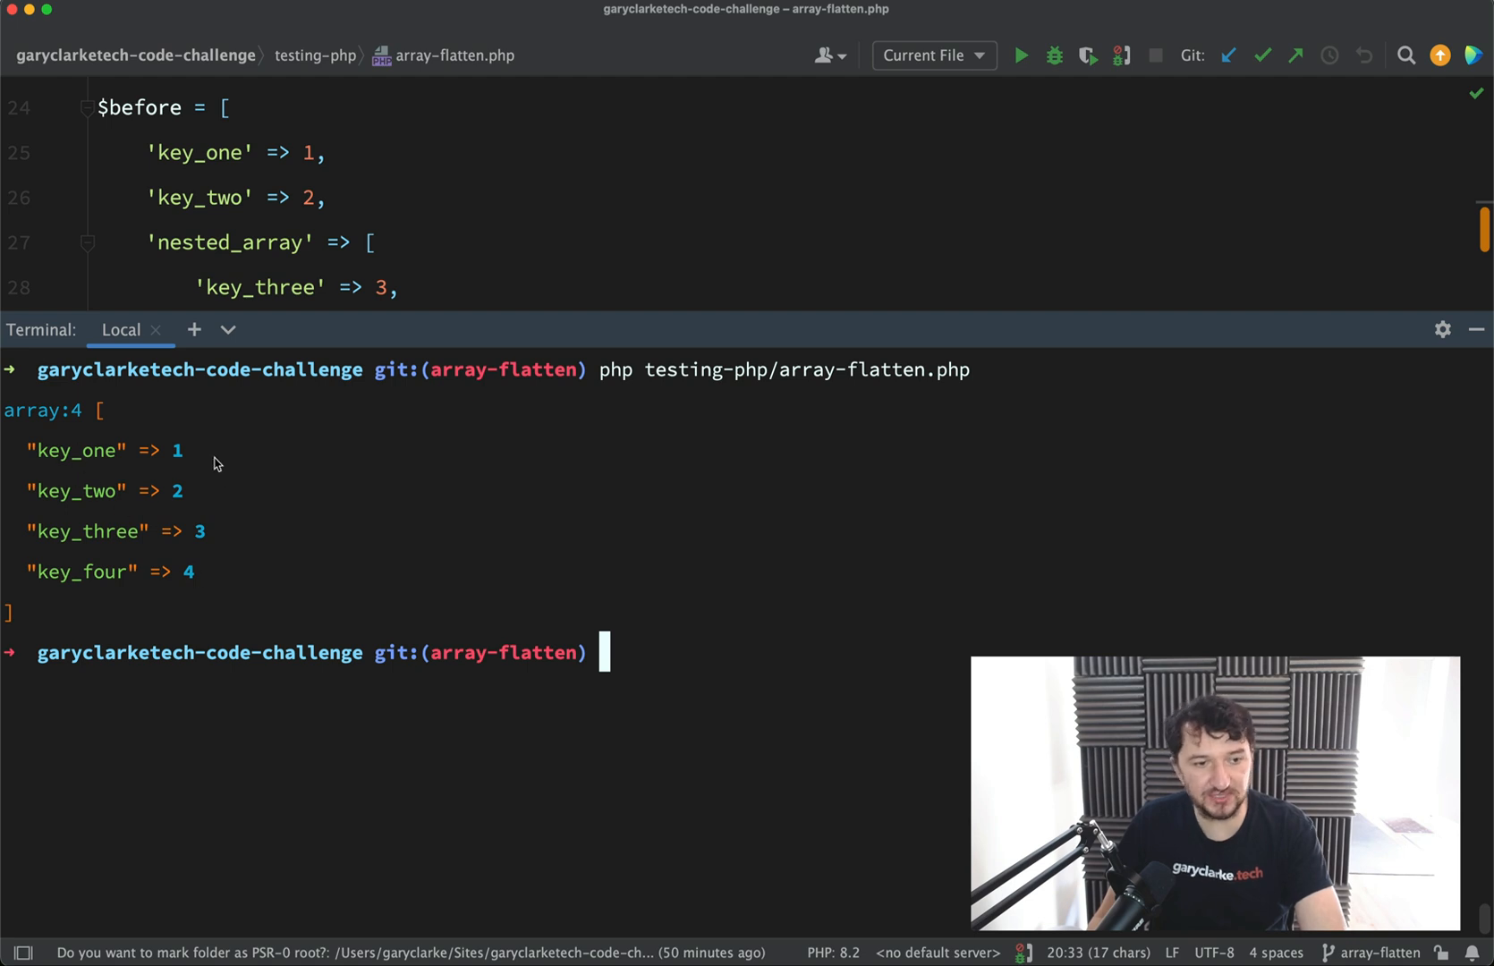
mouse_move(79, 492)
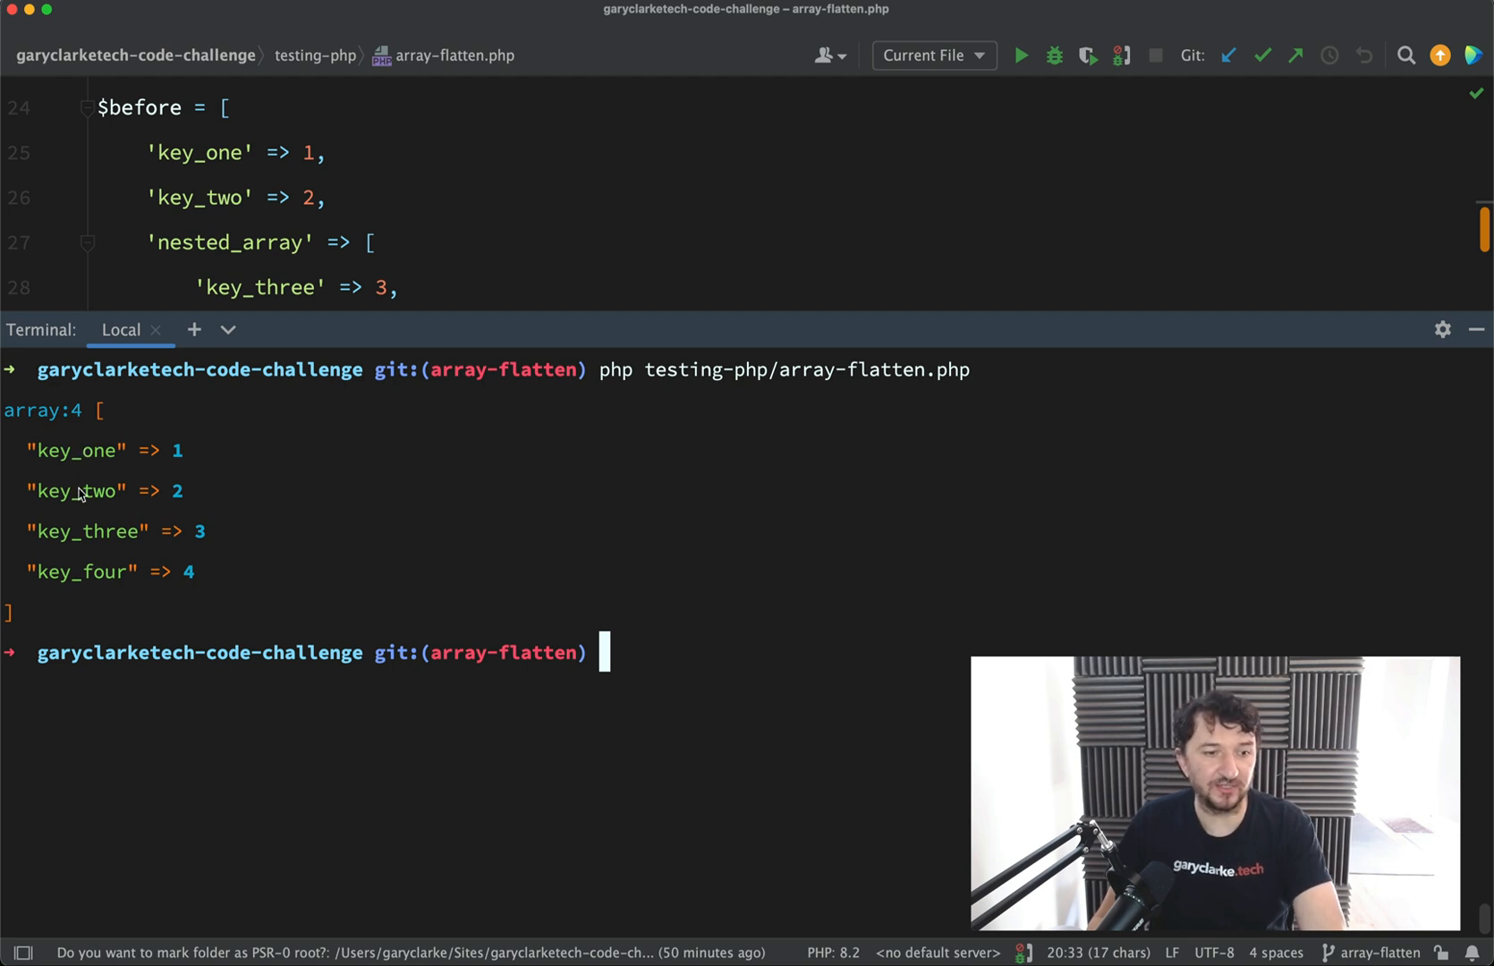